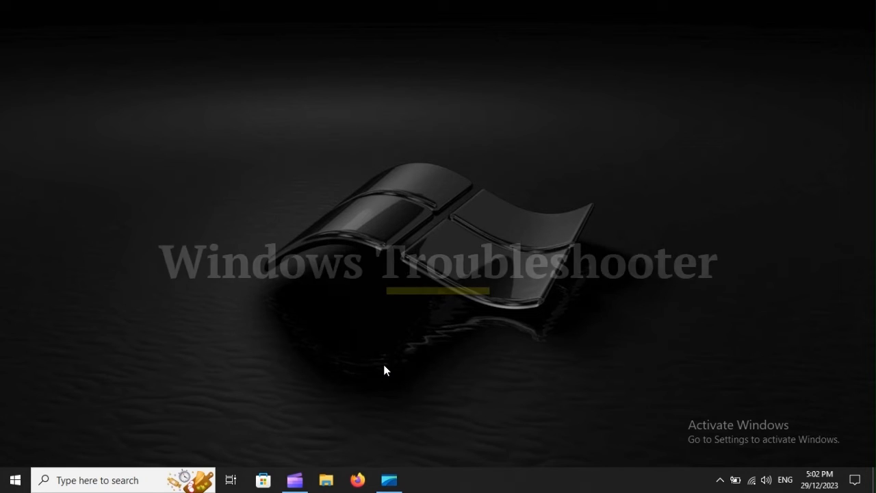
# Step: Launch Control Panel by name from the Run prompt to list all settings items
pyautogui.press('Win+r')
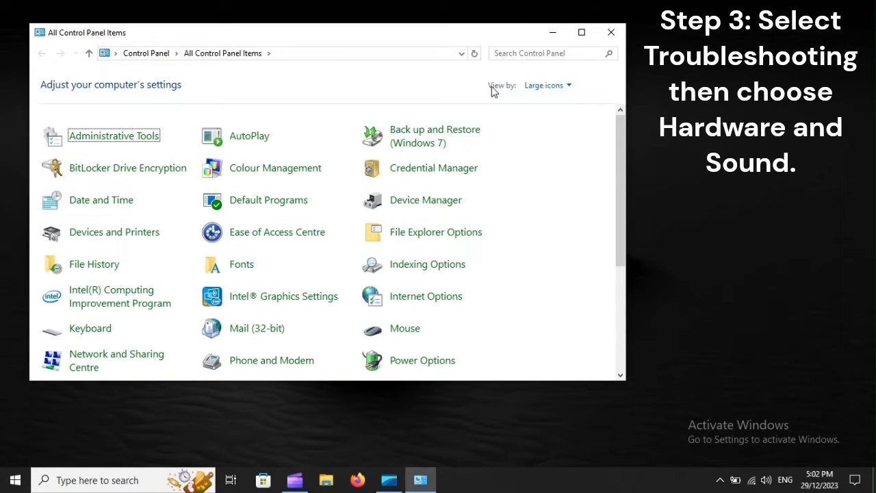
pyautogui.moveTo(507, 89)
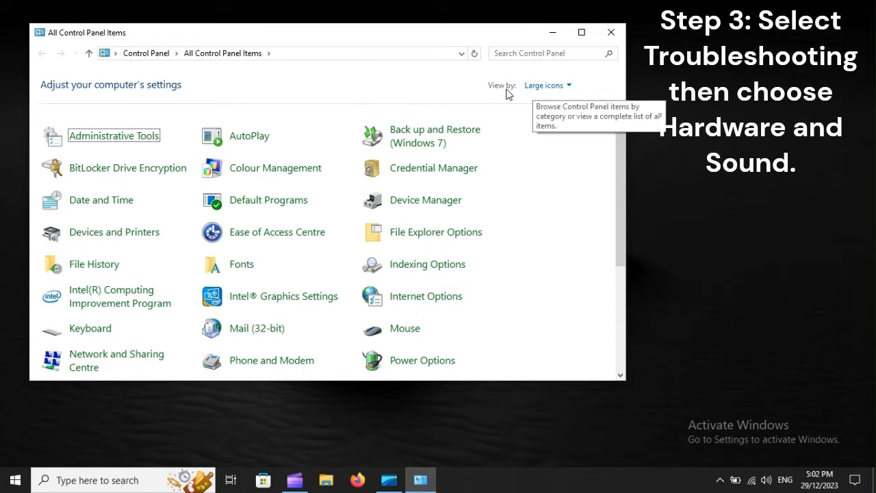
pyautogui.moveTo(586, 174)
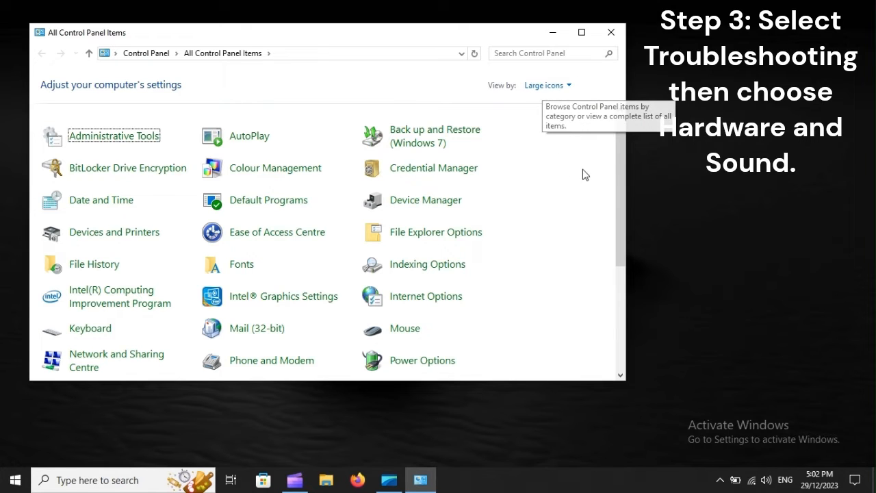
# Step: Scroll down All Control Panel Items and open Troubleshooting
pyautogui.scroll(-3)
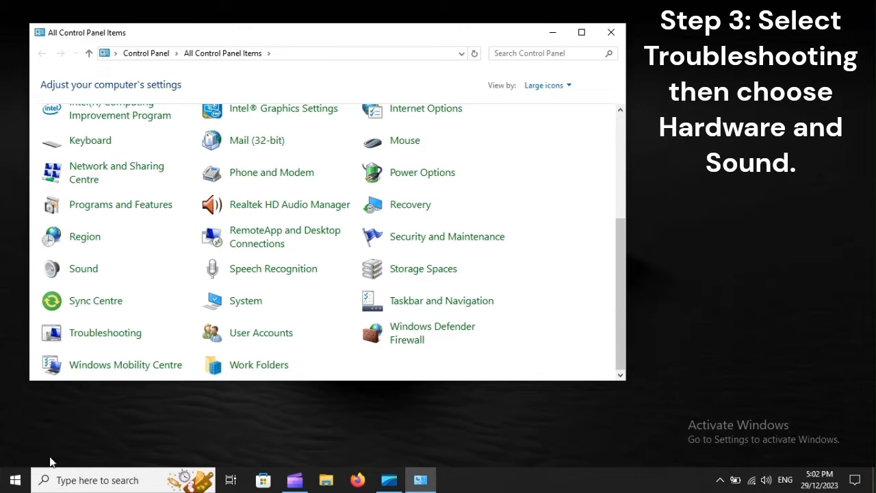
pyautogui.moveTo(105, 333)
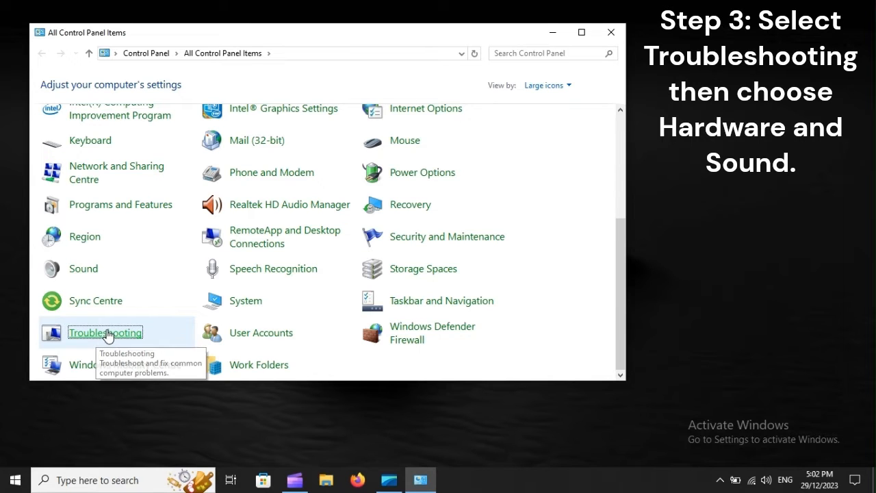
pyautogui.click(105, 332)
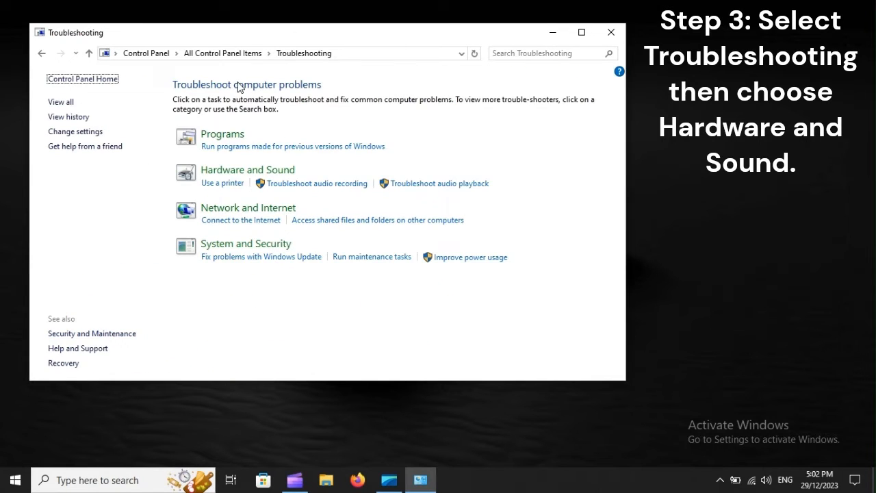
pyautogui.moveTo(247, 169)
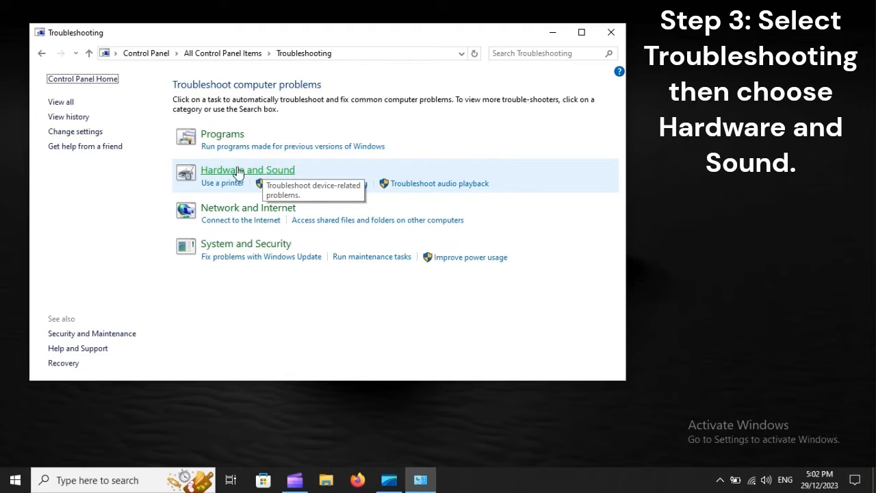
pyautogui.moveTo(288, 179)
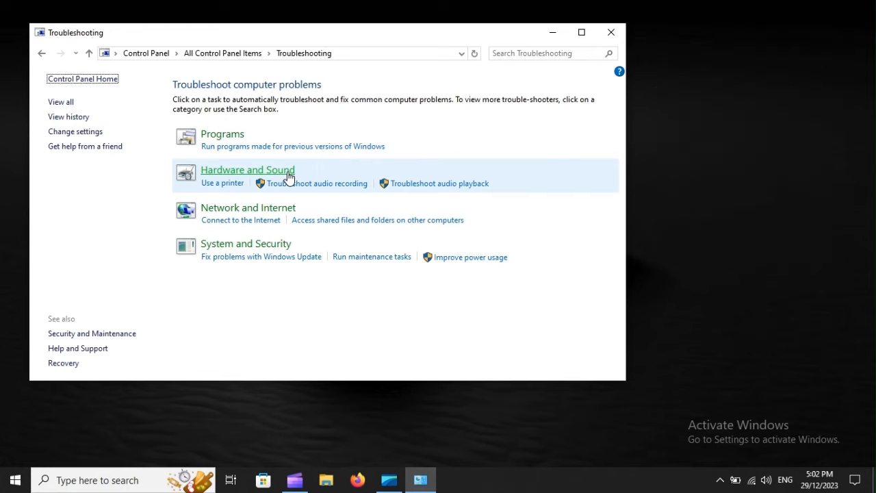
# Step: Restart the computer from the Start menu's power options
pyautogui.click(15, 480)
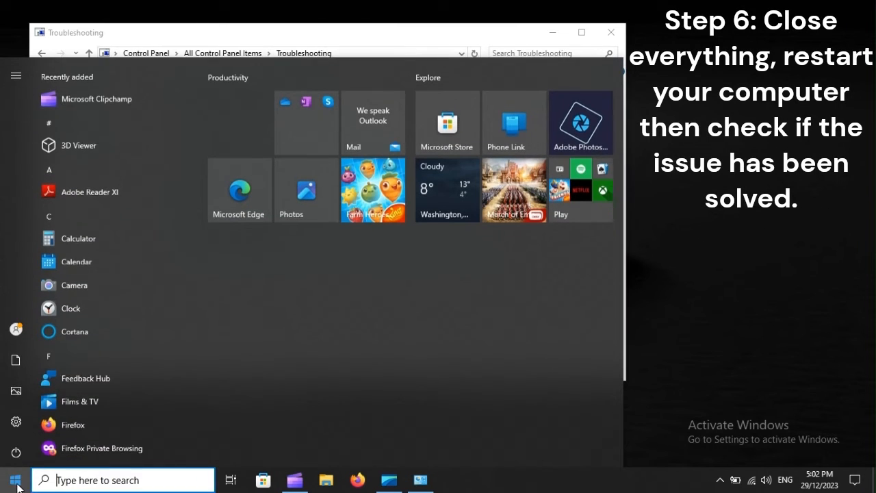
pyautogui.click(16, 451)
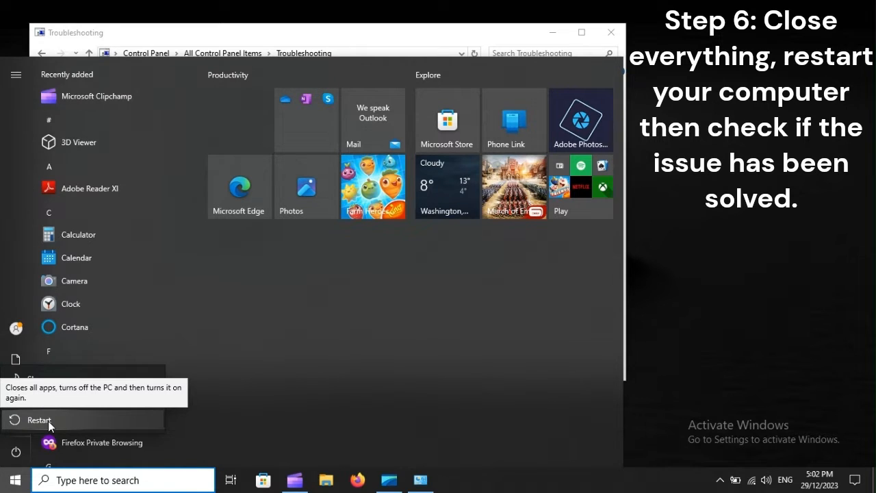
pyautogui.click(39, 420)
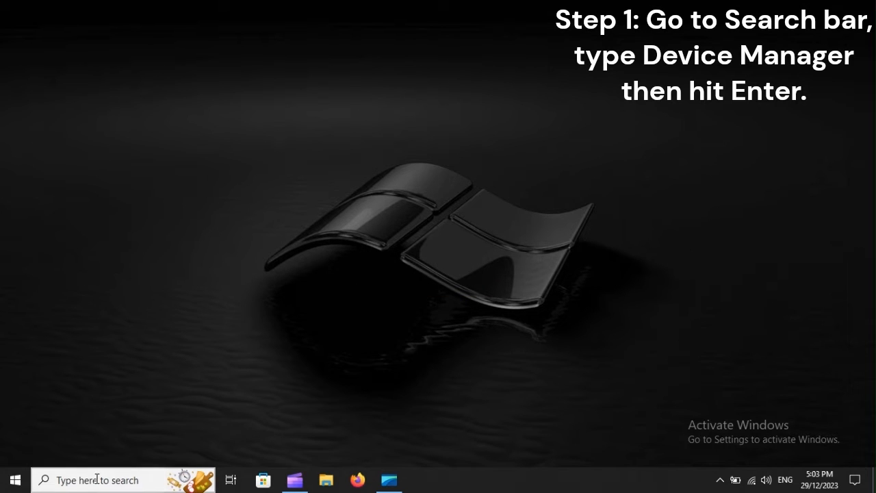
# Step: Search for 'Device Manager' from the taskbar and open it
pyautogui.write('evi')
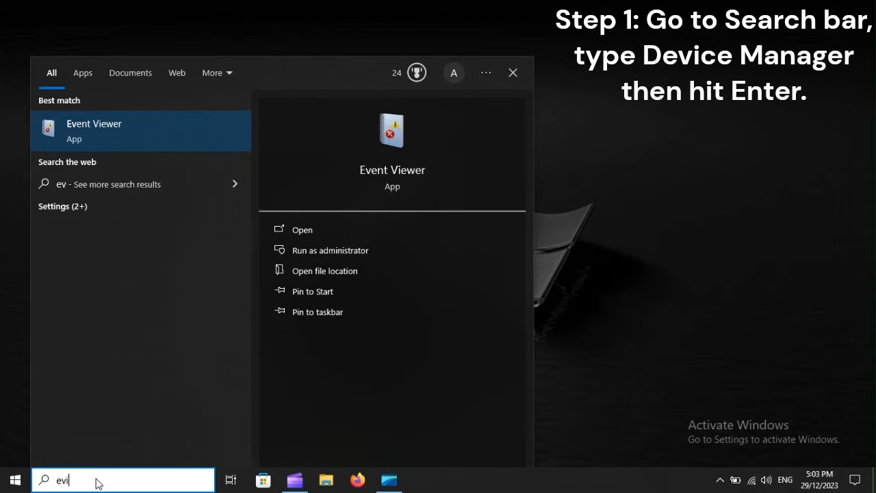
pyautogui.write('evice Man')
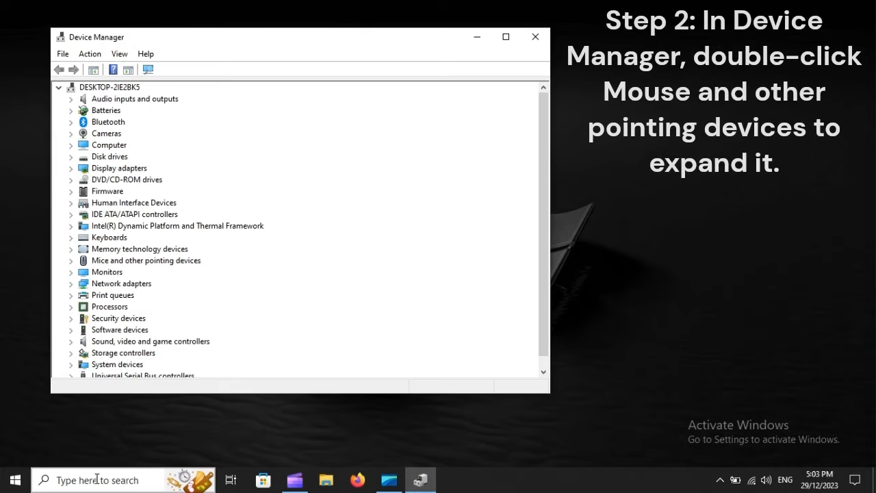
# Step: Expand Mice and other pointing devices and bring up the first HID-compliant mouse's actions
pyautogui.click(145, 261)
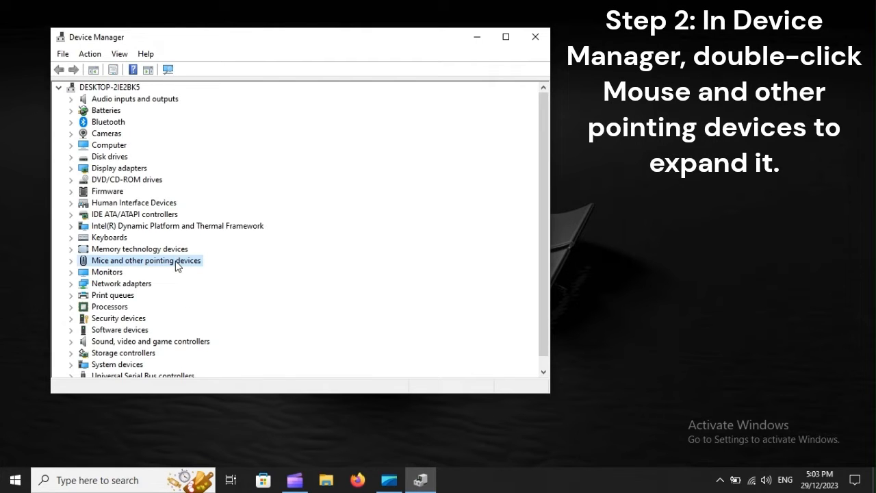
pyautogui.doubleClick(146, 260)
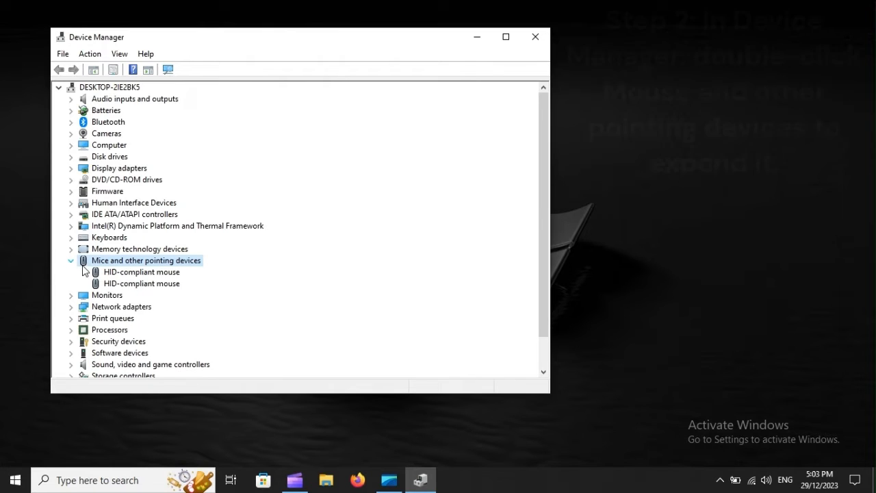
pyautogui.rightClick(142, 272)
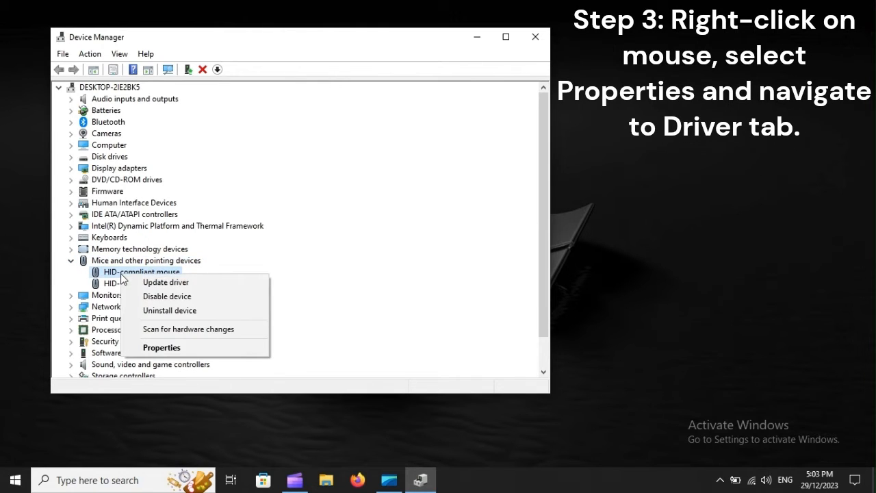
pyautogui.moveTo(192, 351)
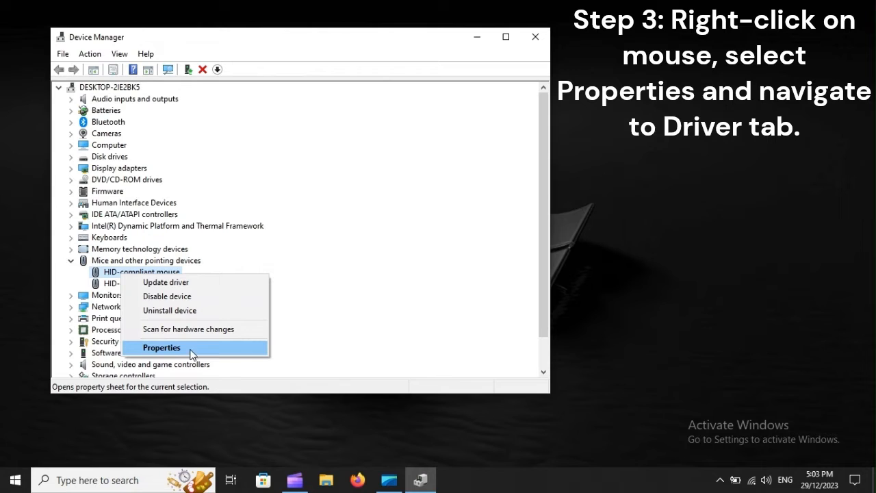
pyautogui.moveTo(226, 353)
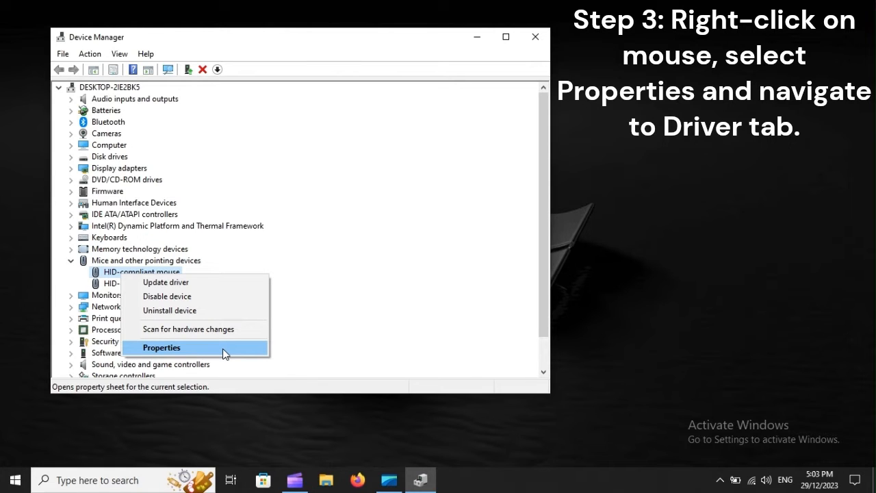
# Step: View the first HID-compliant mouse's Properties on the Driver tab
pyautogui.click(160, 347)
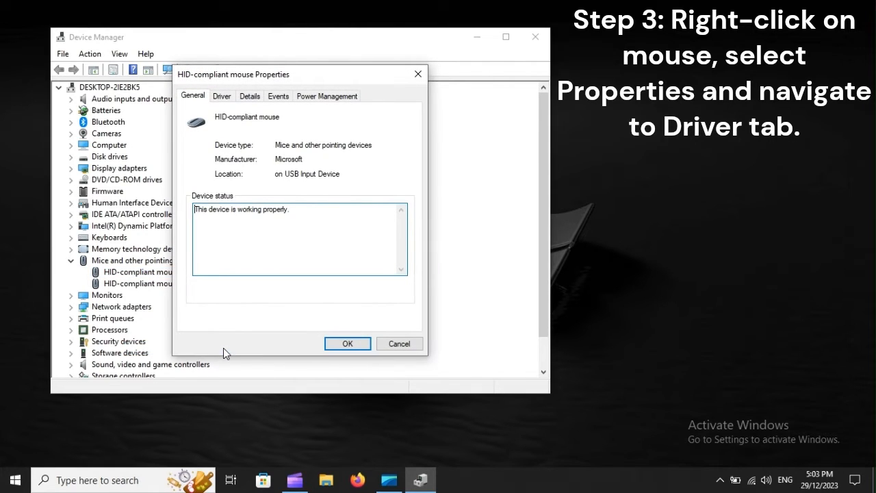
pyautogui.click(222, 96)
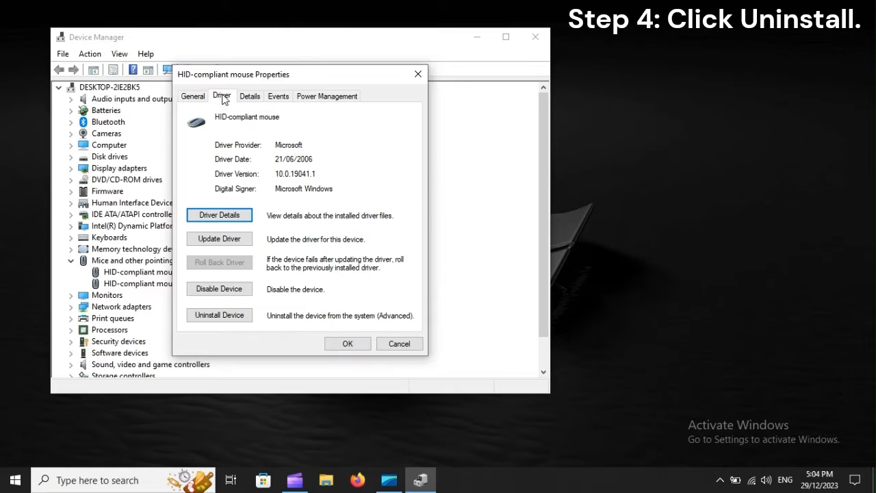
pyautogui.moveTo(219, 315)
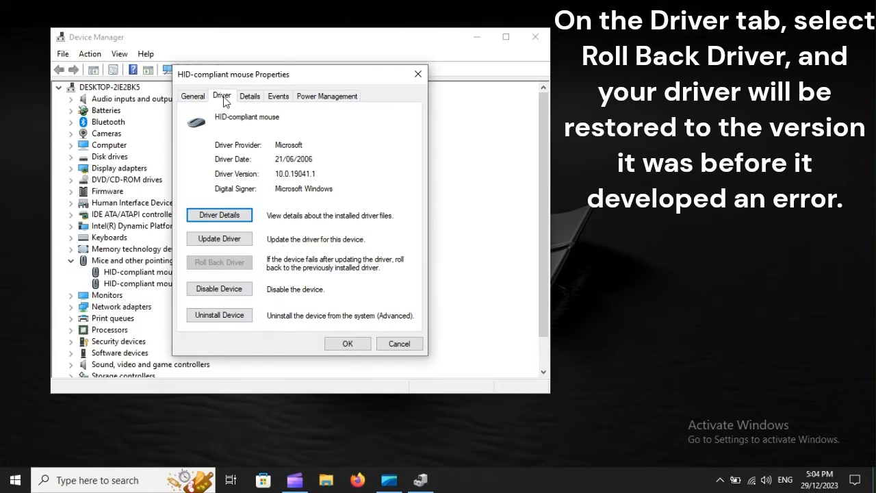
pyautogui.moveTo(193, 269)
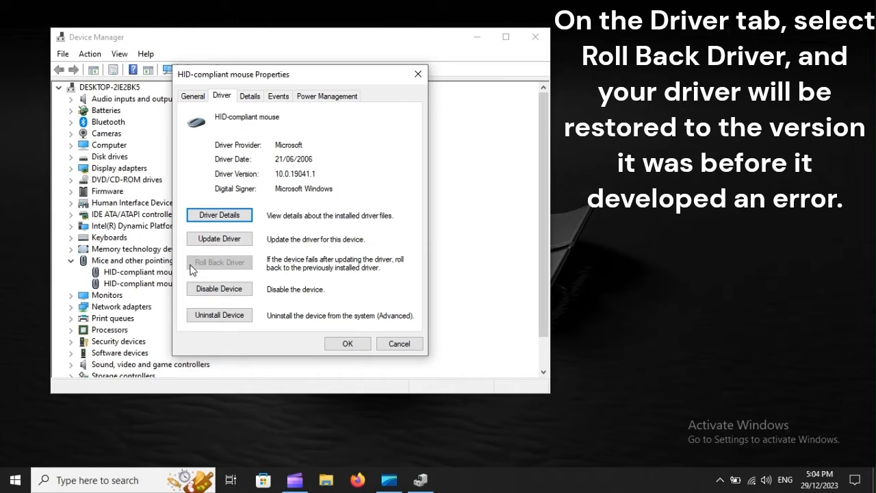
pyautogui.moveTo(244, 267)
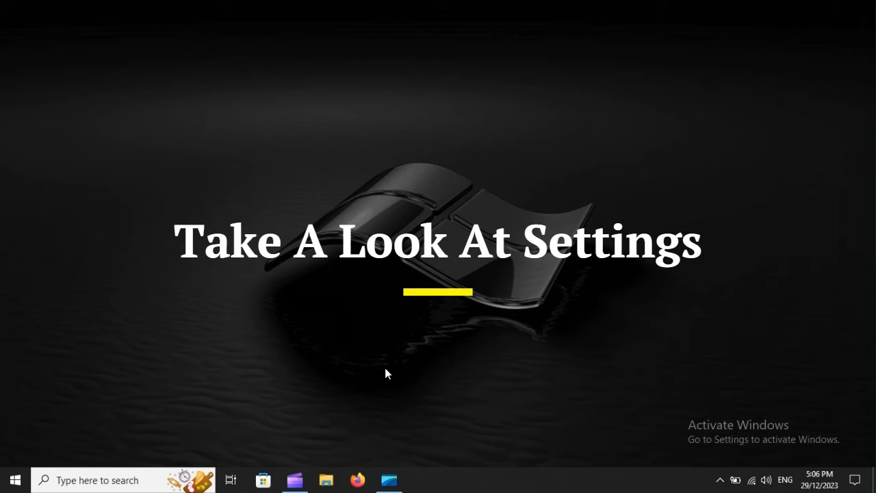
# Step: Relaunch Control Panel by entering control panel in the Run box
pyautogui.press('Win+r')
pyautogui.write('control panel')
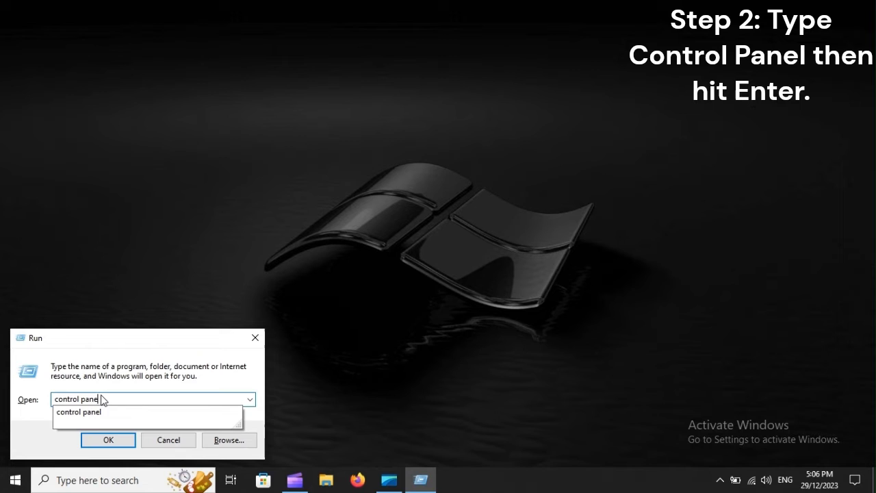
pyautogui.press('Return')
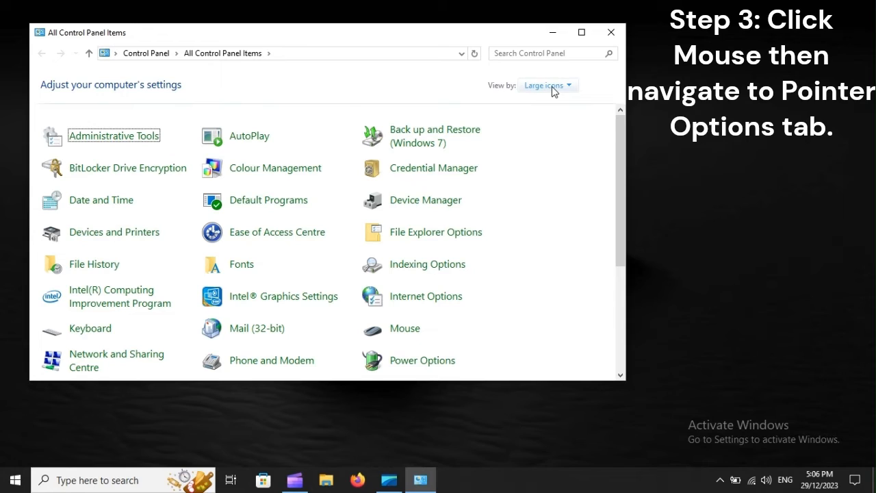
pyautogui.moveTo(425, 384)
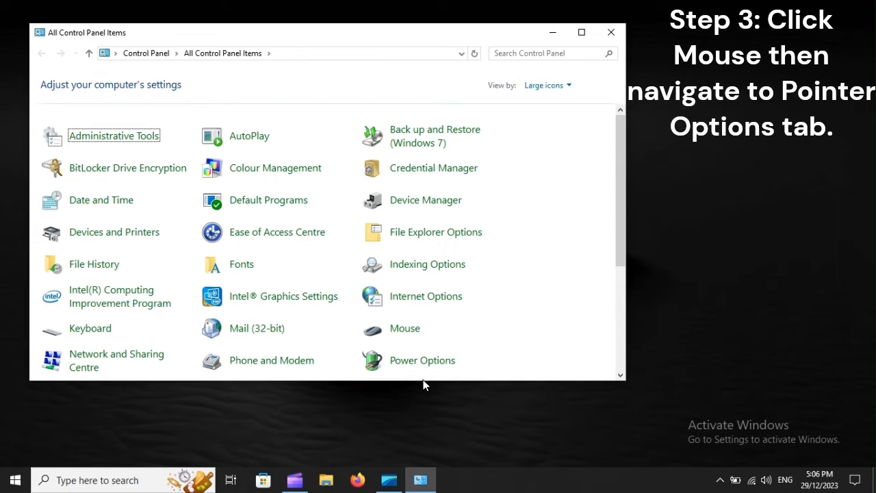
pyautogui.moveTo(405, 328)
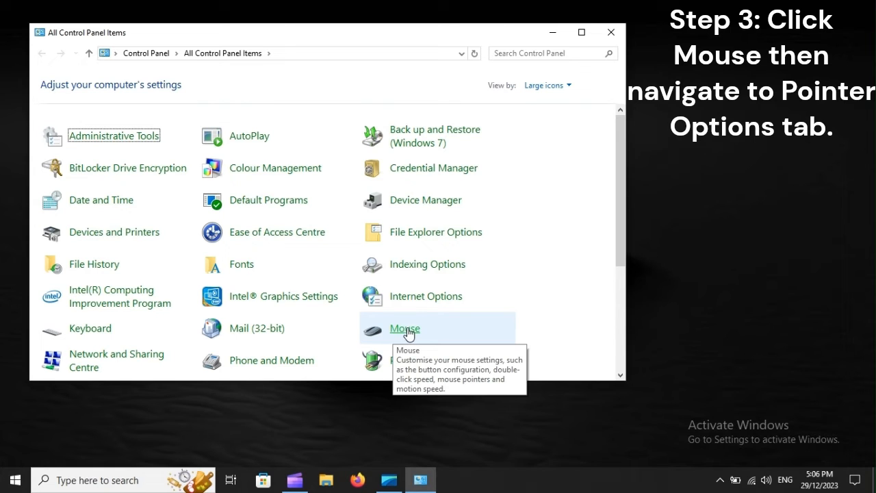
# Step: Turn off Enhance pointer precision on Mouse Properties' Pointer Options
pyautogui.click(405, 330)
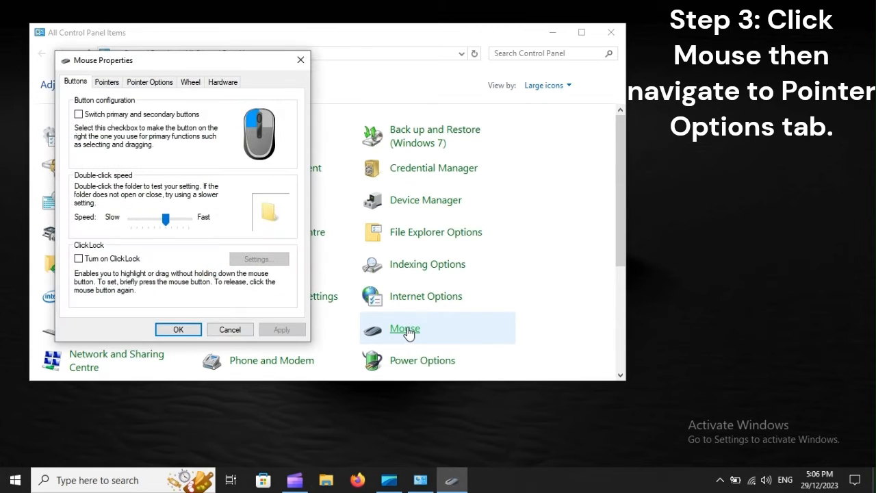
pyautogui.click(149, 82)
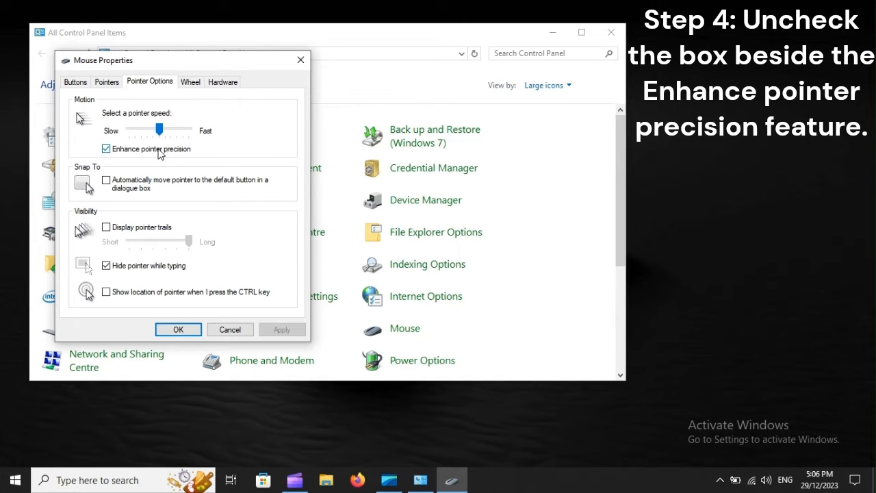
pyautogui.moveTo(191, 154)
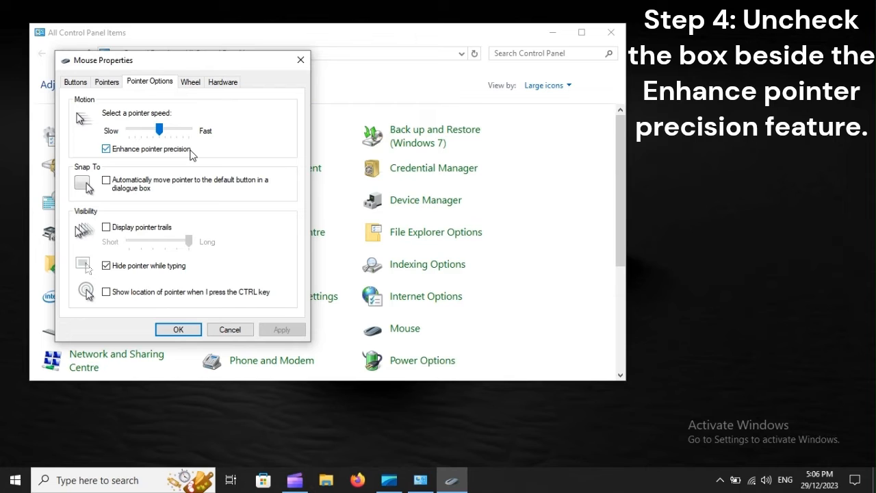
pyautogui.click(106, 148)
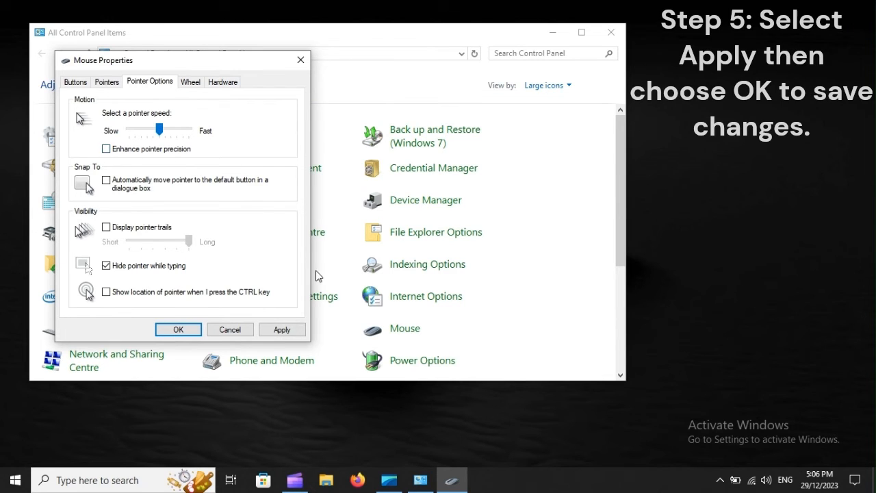
pyautogui.moveTo(178, 329)
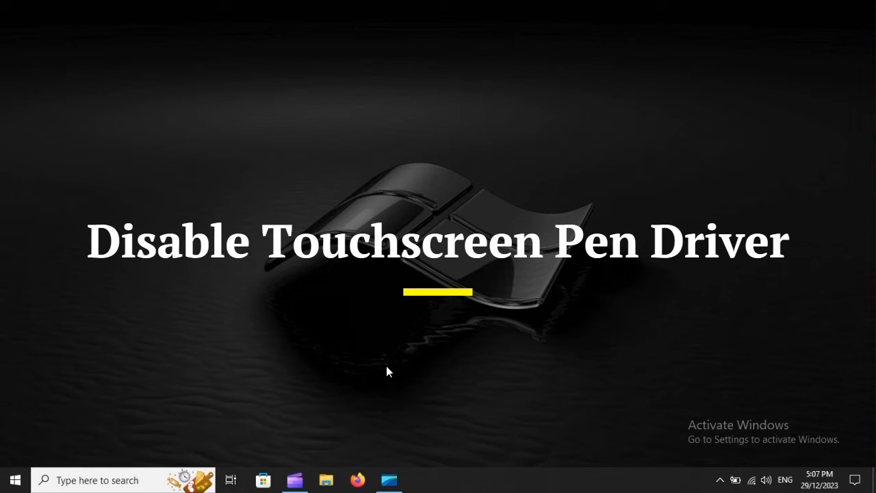
# Step: Open Device Manager from the Win+X Quick Link menu
pyautogui.press('Win+x')
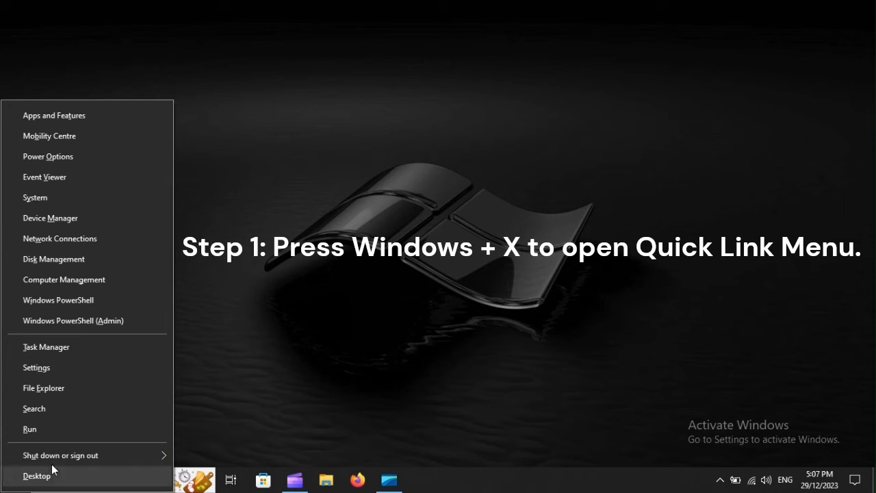
pyautogui.moveTo(57, 227)
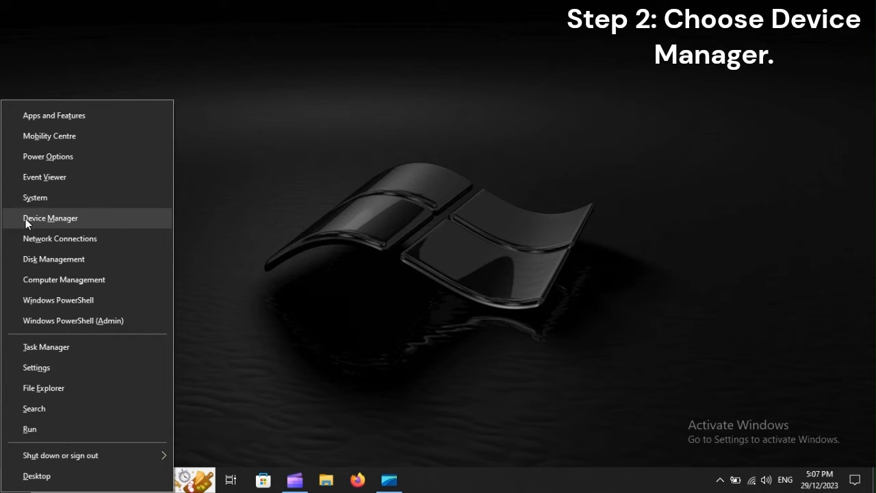
pyautogui.moveTo(107, 224)
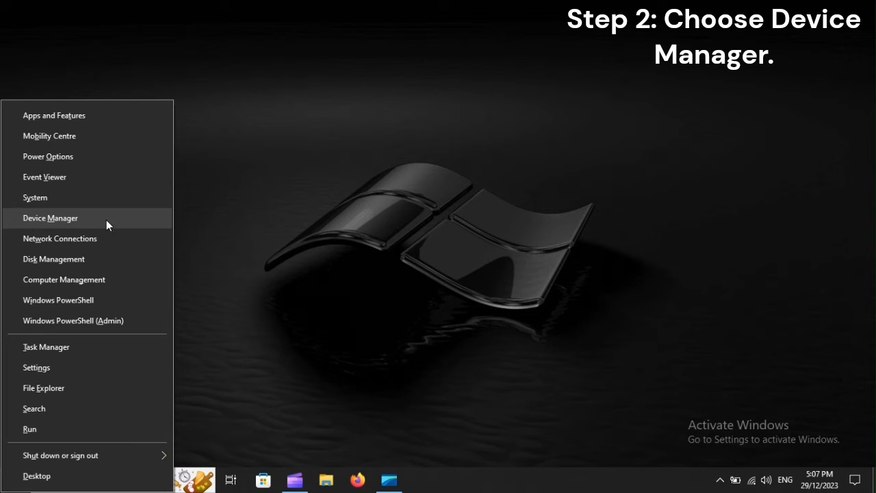
pyautogui.click(50, 217)
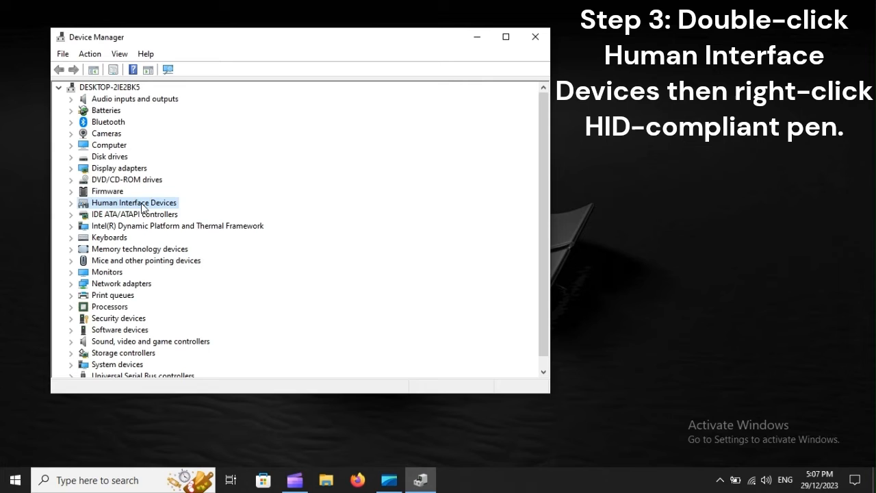
pyautogui.moveTo(163, 211)
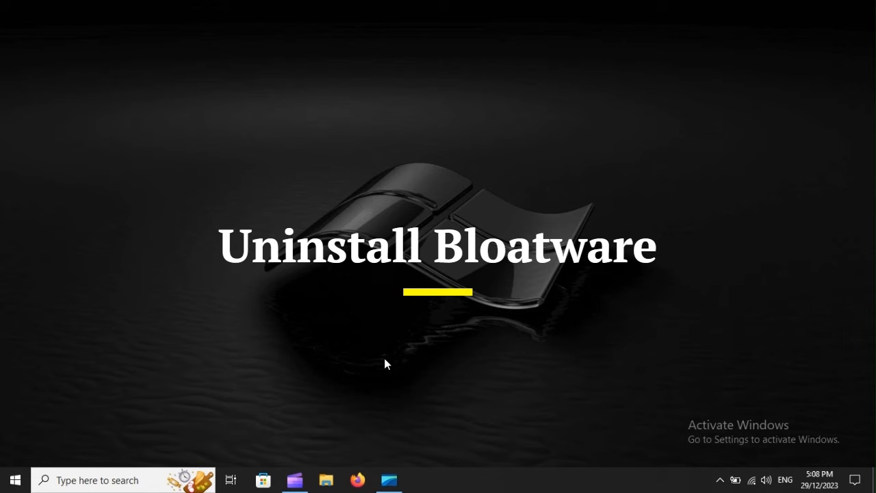
# Step: Open the Apps & features list of installed apps in Windows Settings
pyautogui.press('win+i')
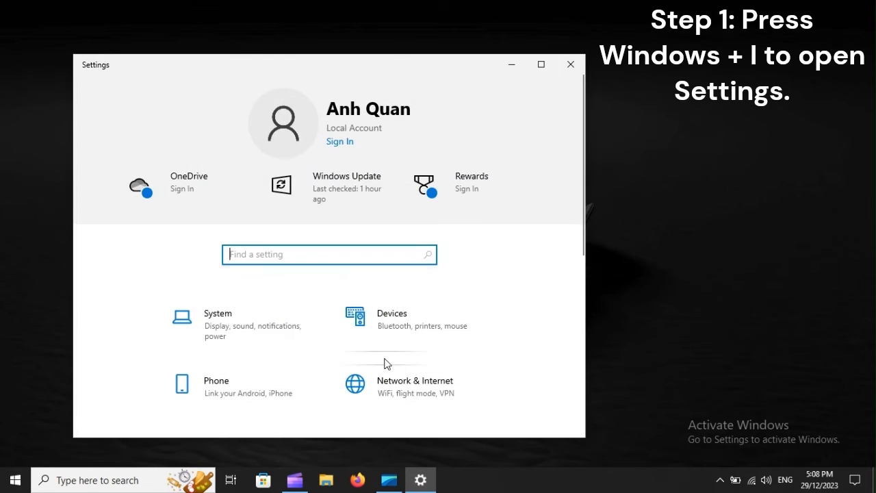
pyautogui.scroll(-3)
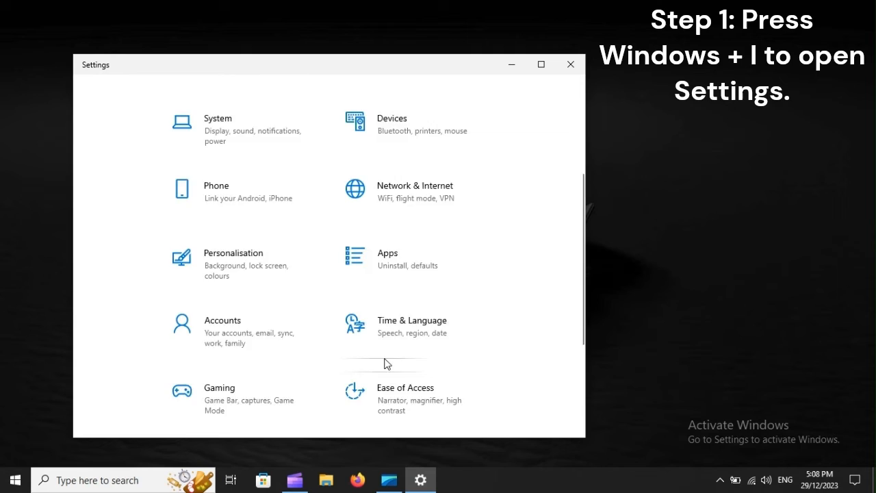
pyautogui.scroll(-3)
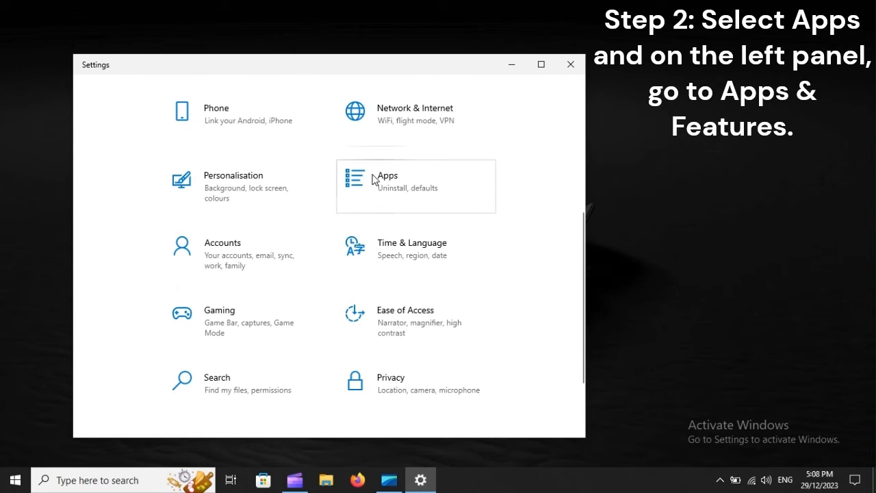
pyautogui.moveTo(434, 179)
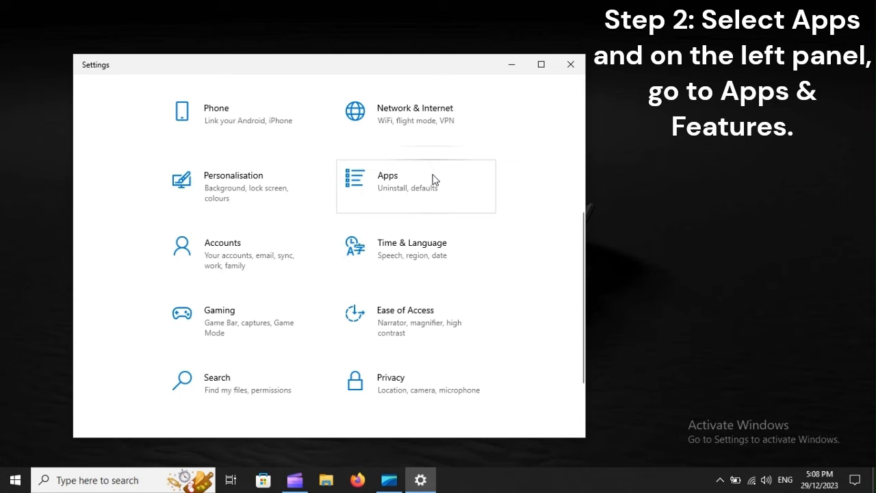
pyautogui.click(388, 176)
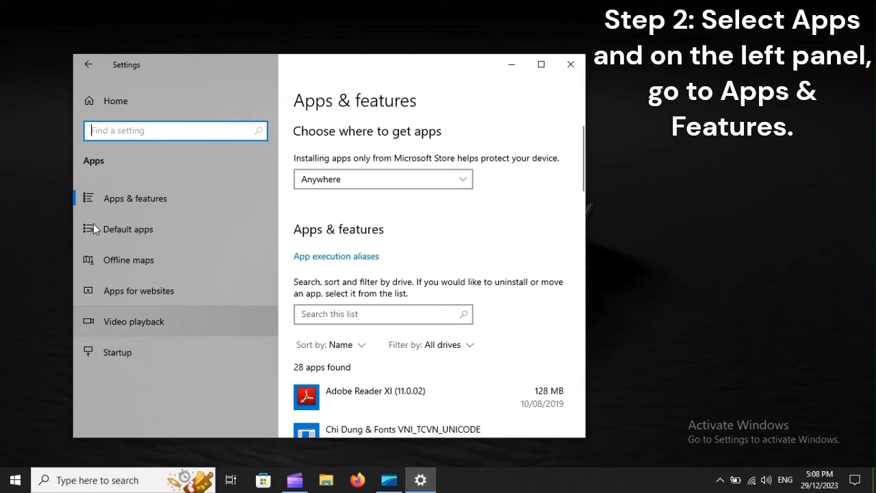
pyautogui.click(135, 198)
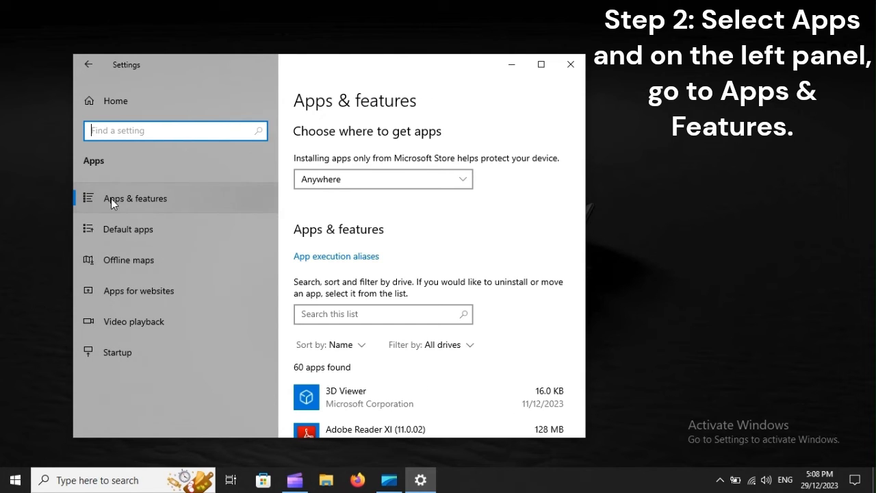
pyautogui.moveTo(189, 204)
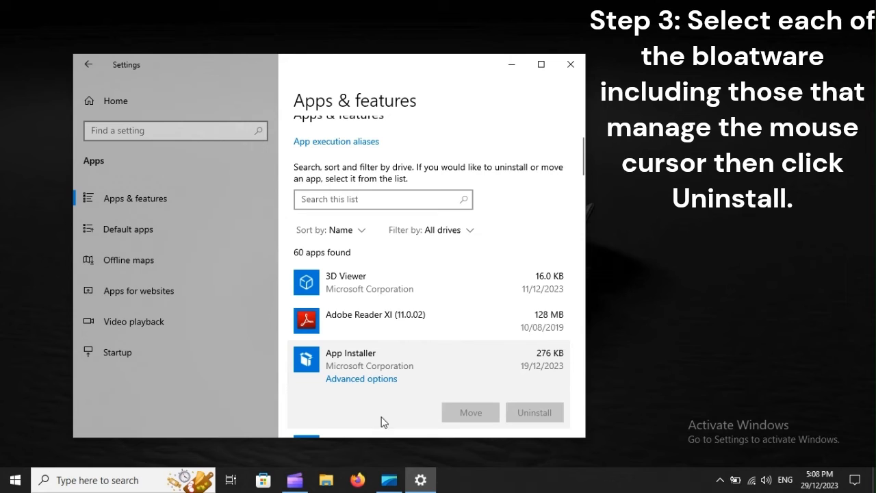
pyautogui.moveTo(538, 418)
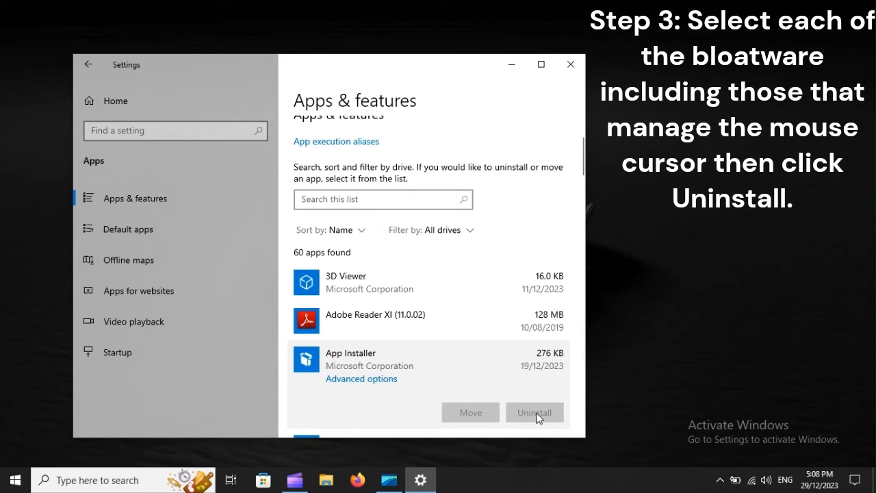
pyautogui.moveTo(552, 415)
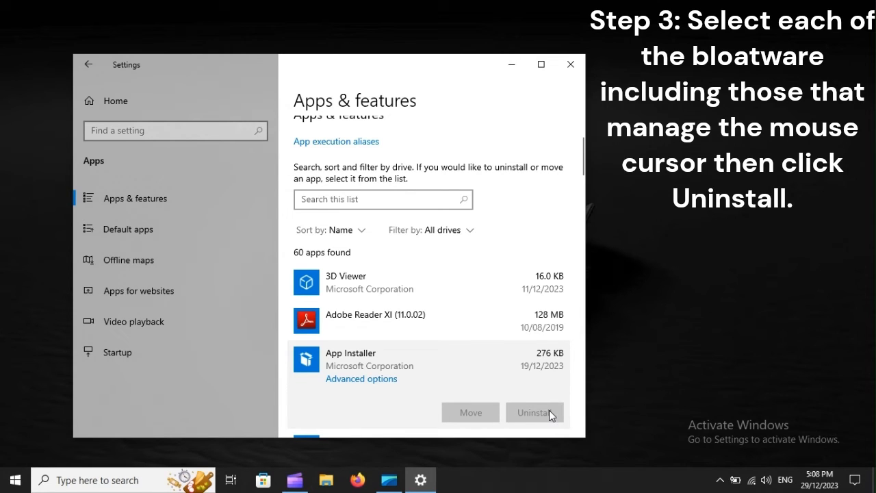
# Step: Restart the computer from the Start menu's power options
pyautogui.click(14, 479)
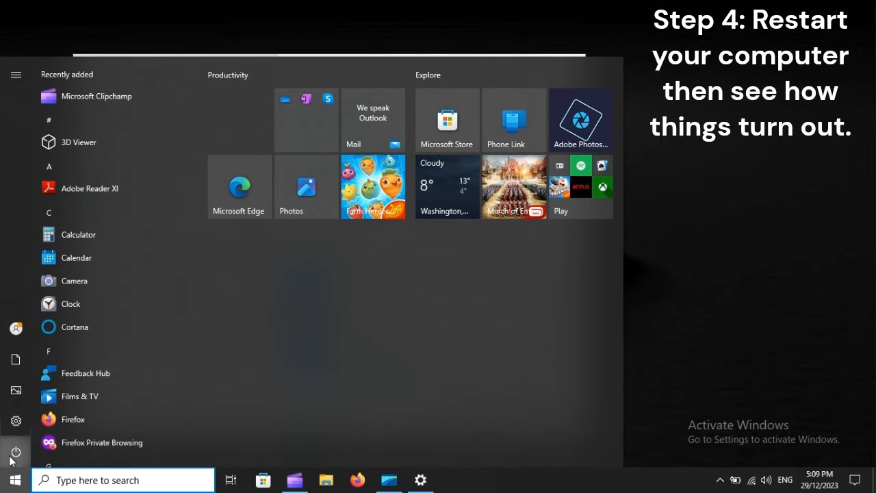
pyautogui.click(16, 452)
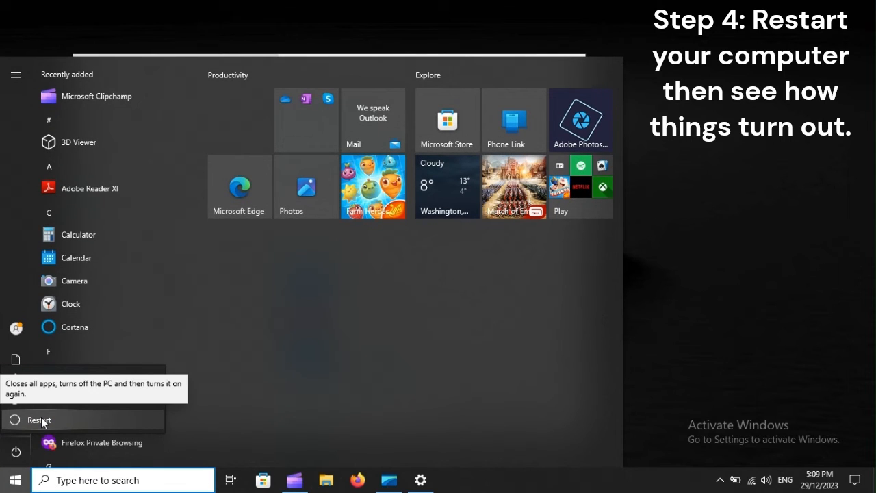
pyautogui.click(39, 420)
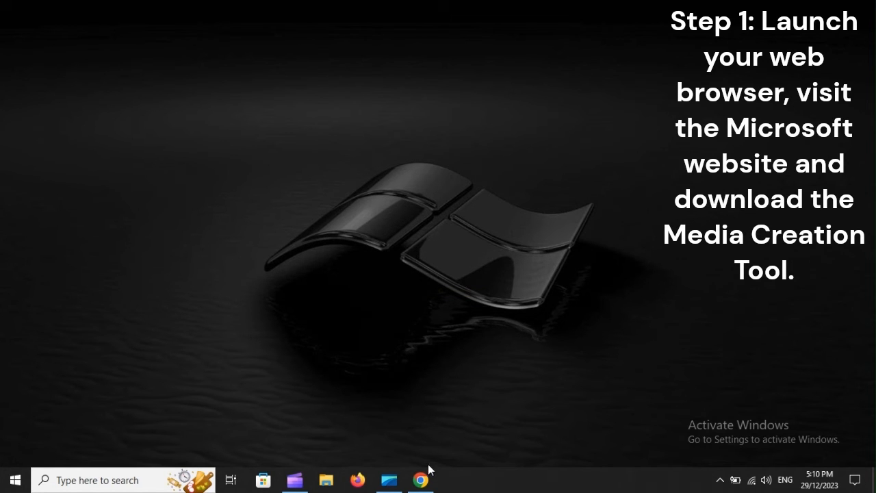
# Step: Go from Chrome's search results to Microsoft's Windows 10 page and scroll to installation media
pyautogui.click(420, 479)
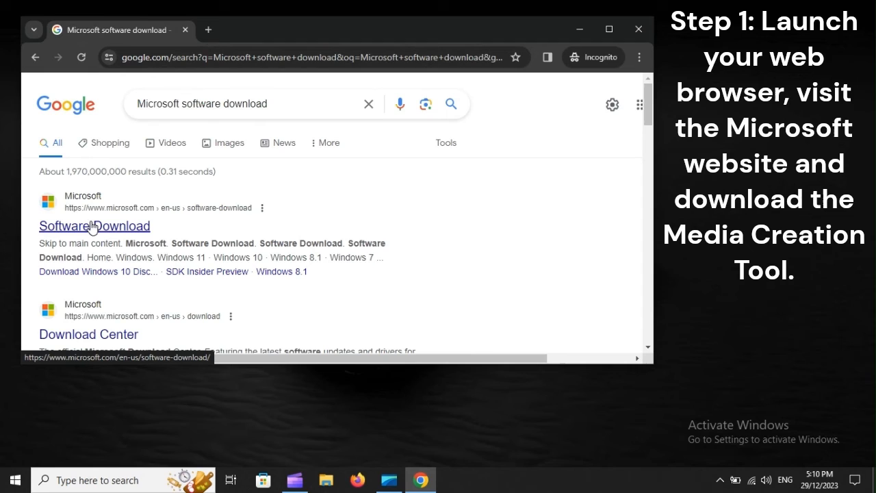
pyautogui.moveTo(106, 231)
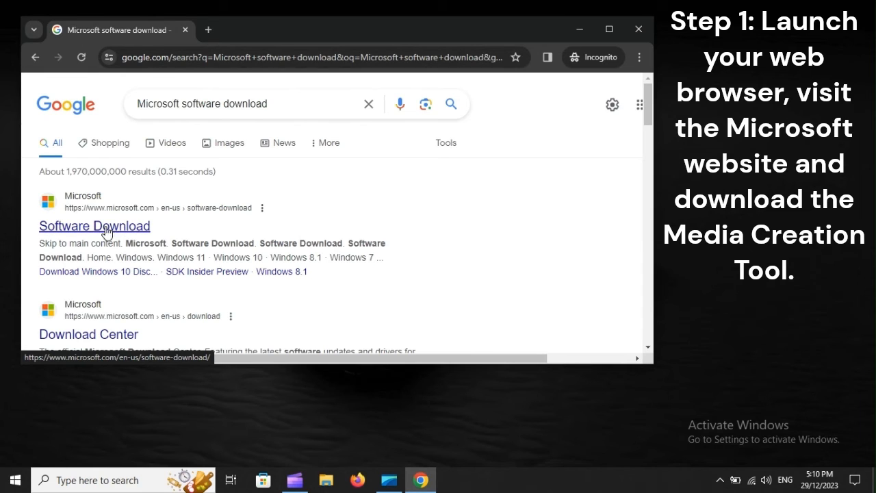
pyautogui.click(94, 226)
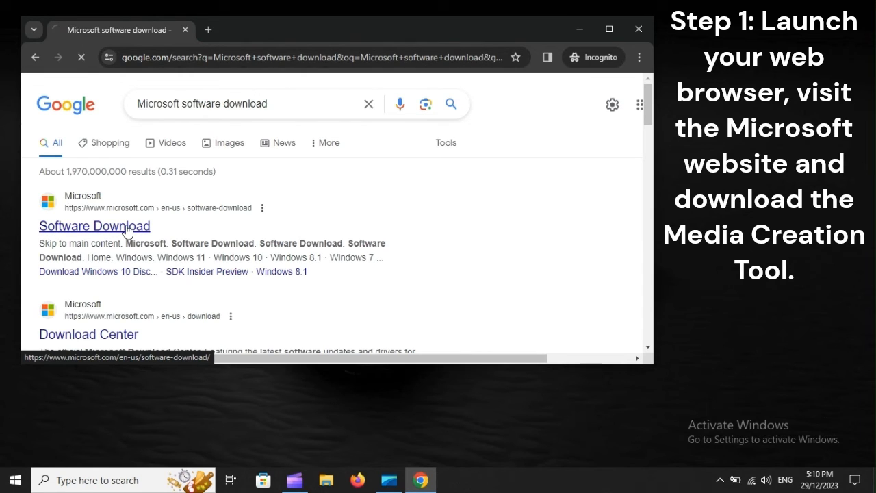
pyautogui.click(94, 226)
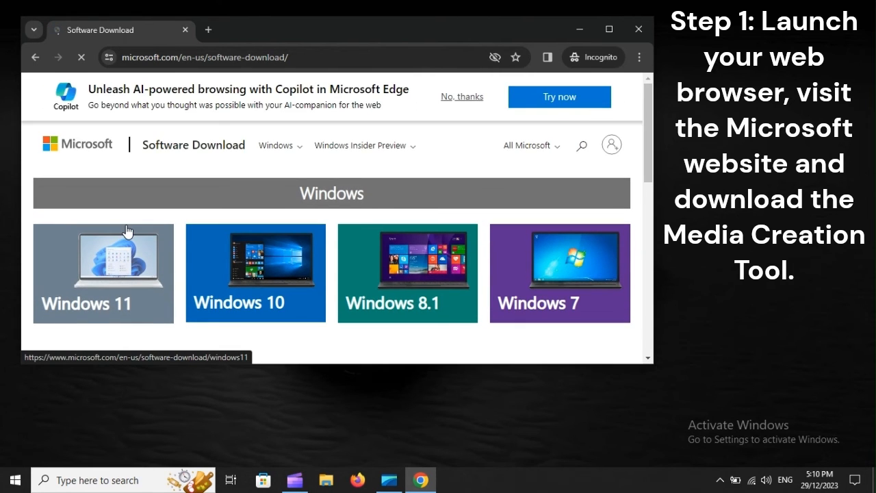
pyautogui.moveTo(276, 271)
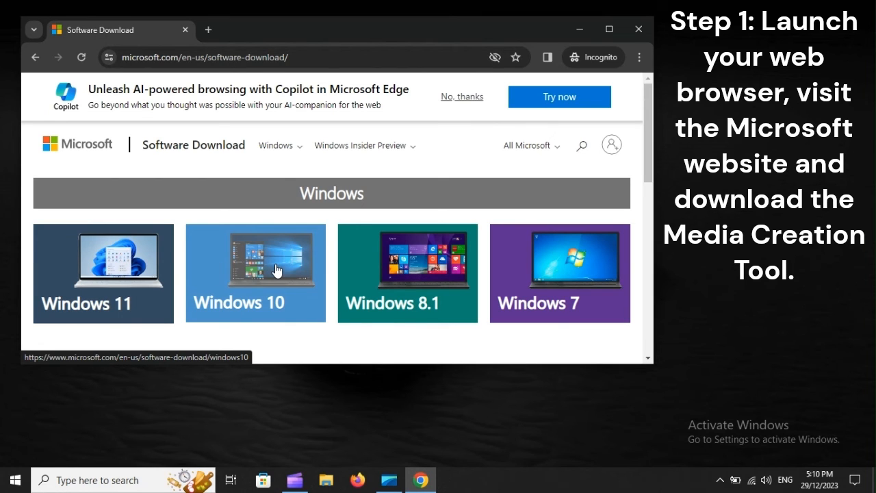
pyautogui.click(255, 272)
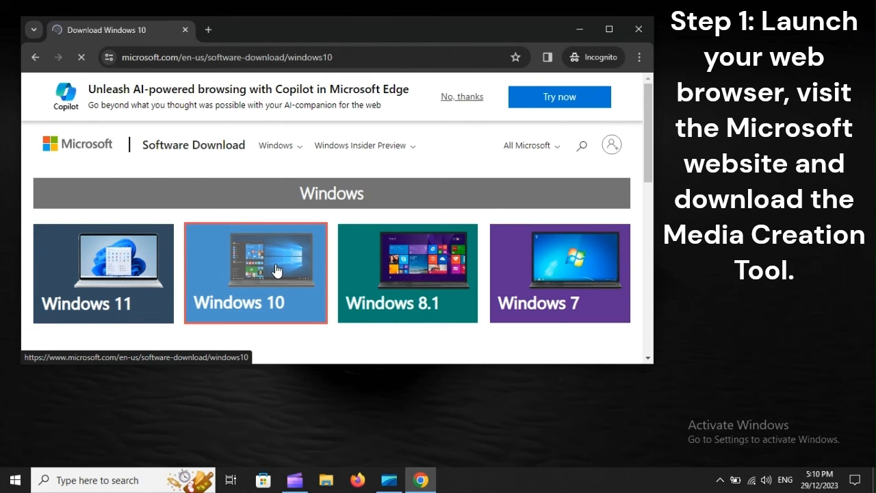
pyautogui.scroll(-3)
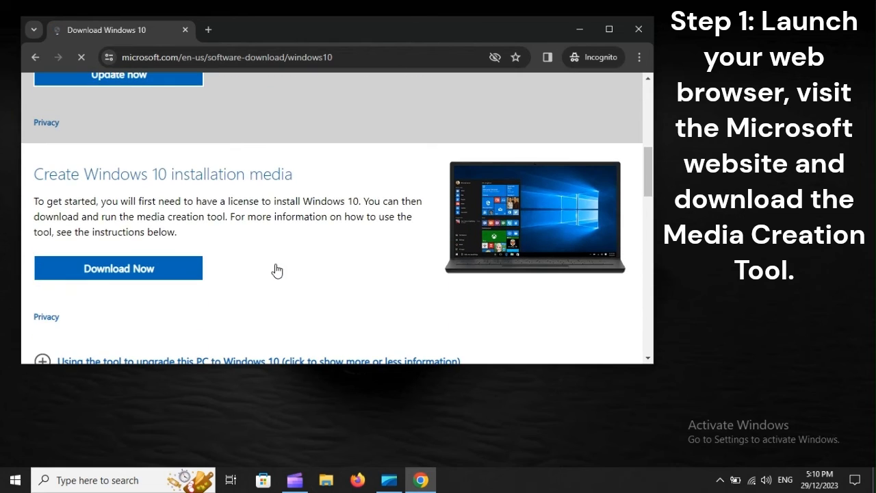